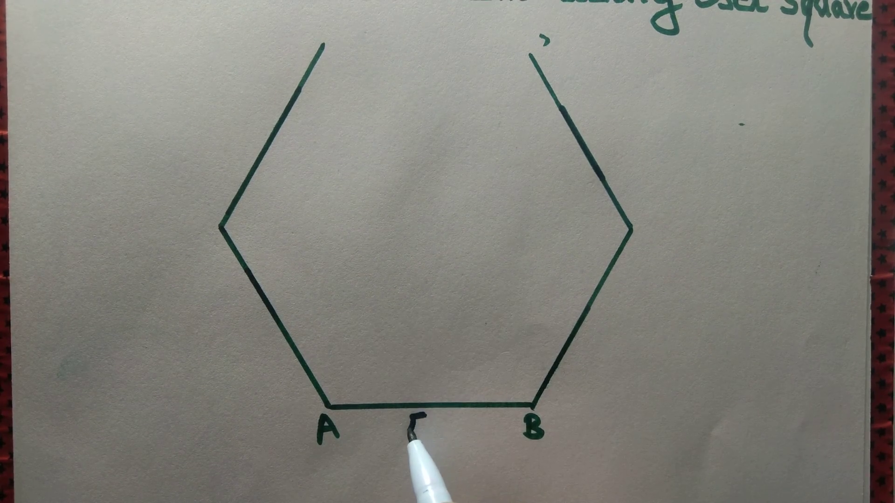
pyautogui.write('5cm')
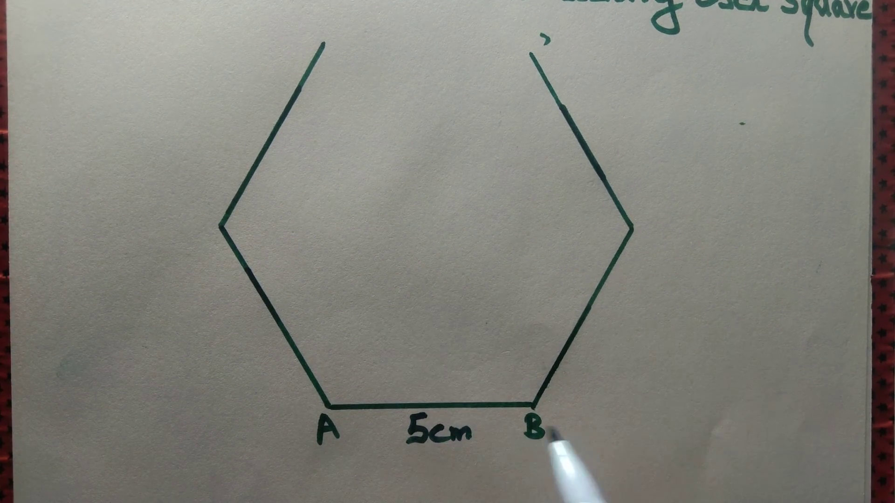
pyautogui.write('C')
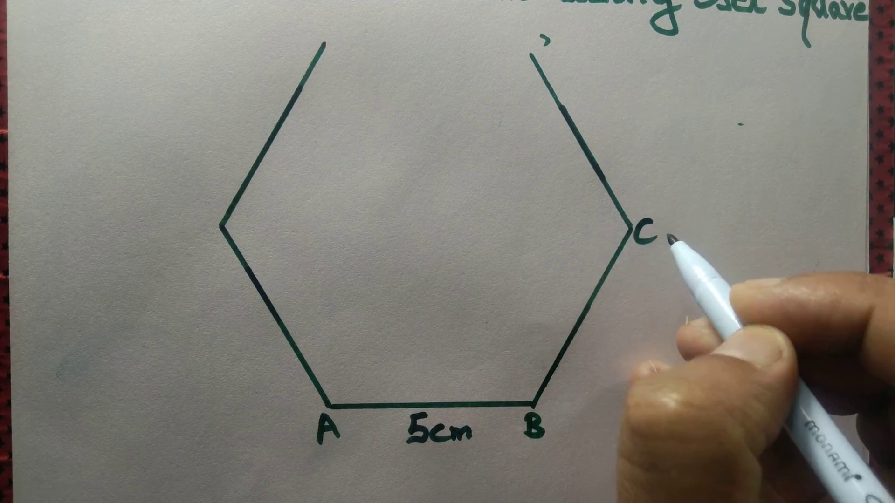
pyautogui.write('D')
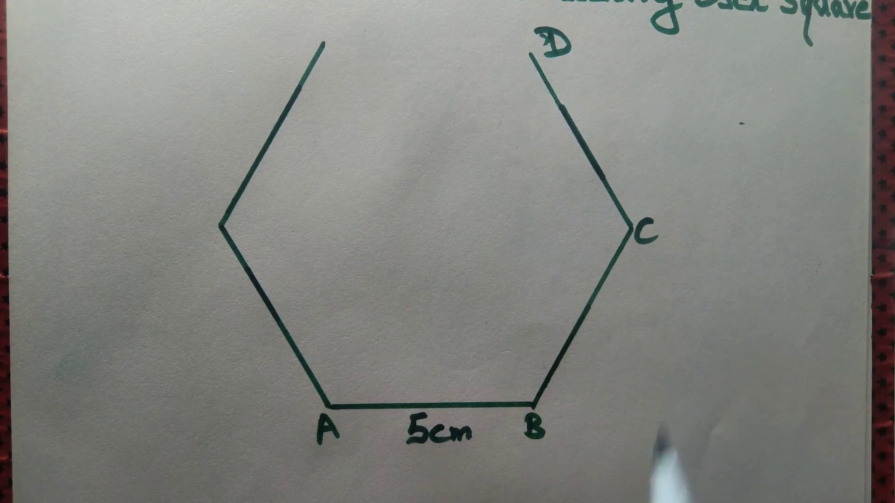